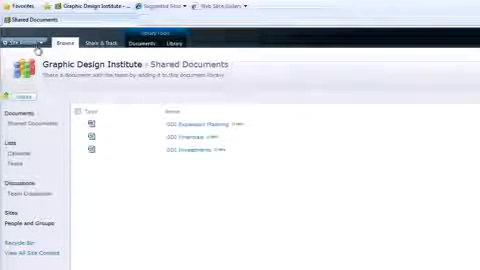
- Show the Site Actions menu for the Graphic Design Institute site
click(28, 40)
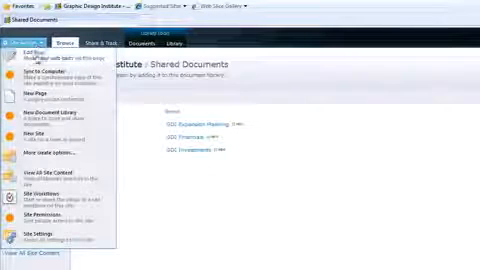
- Sync the Shared Documents library to SharePoint Workspace for offline use
click(36, 76)
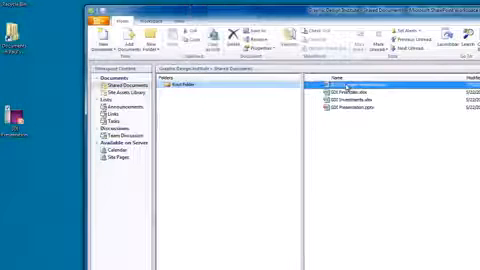
- Leave the offline library and start a Windows program search
double_click(352, 88)
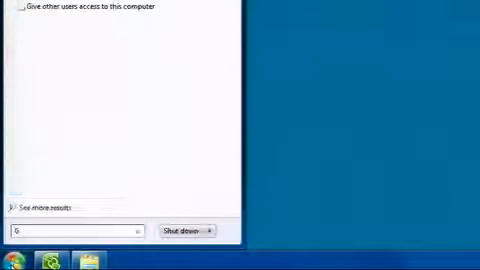
text(DI)
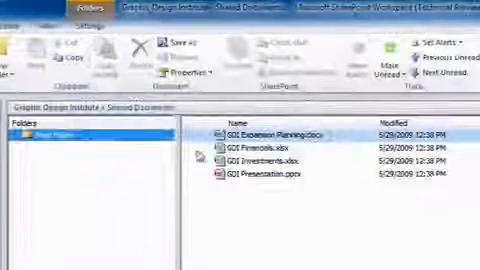
- View the server properties of GDI Expansion Planning.xlsx
click(290, 132)
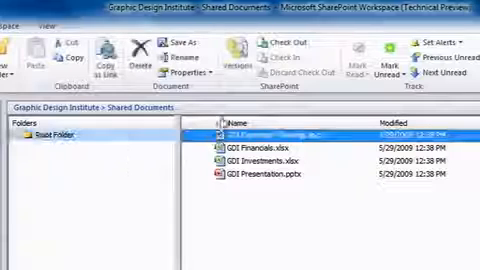
mouse_move(228, 56)
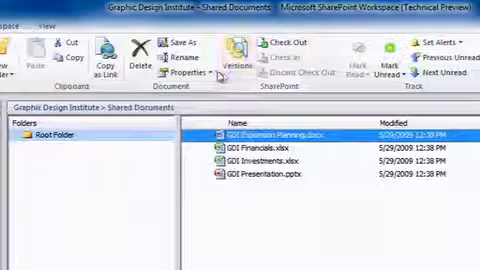
click(184, 76)
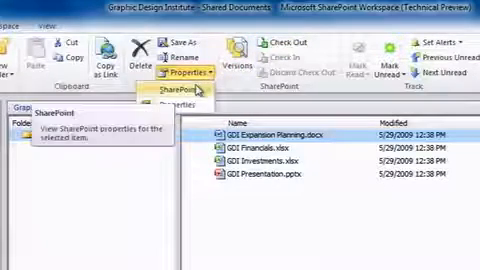
click(186, 90)
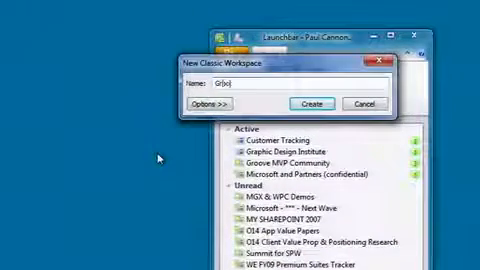
- Start a new Classic Workspace named 'Groove'
text(Groove)
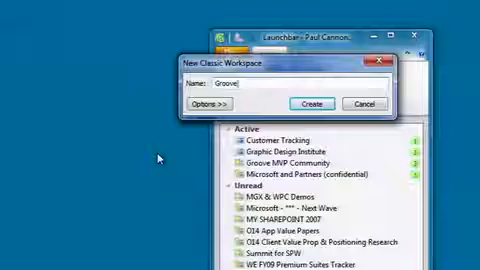